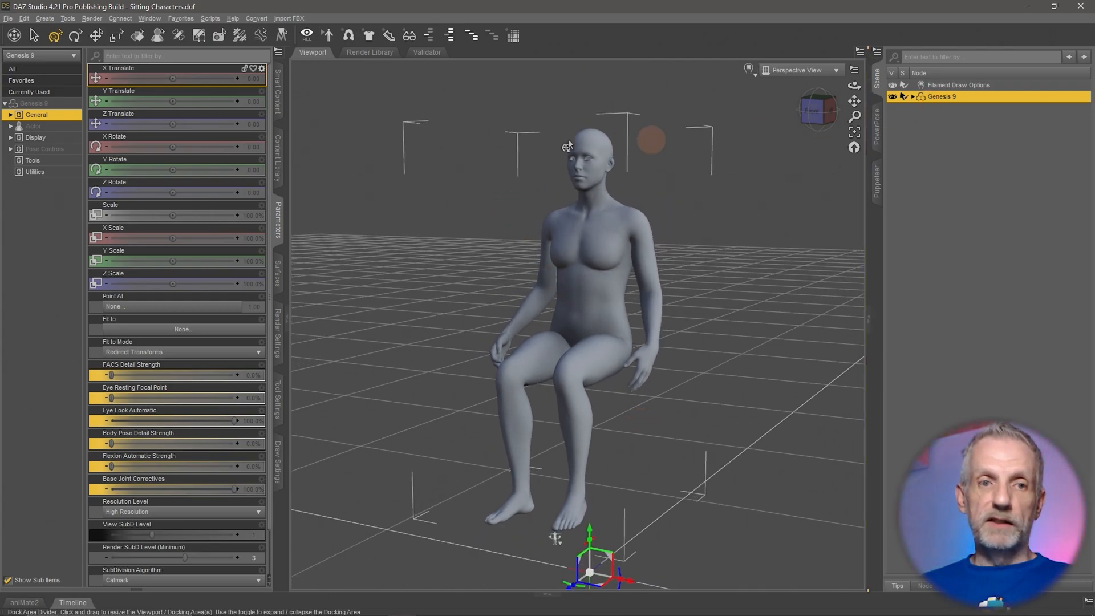
Restore the Genesis 9 figure's default pose with Edit > Figure > Restore Figure Pose
{"action": "left_click", "coordinate": [23, 18]}
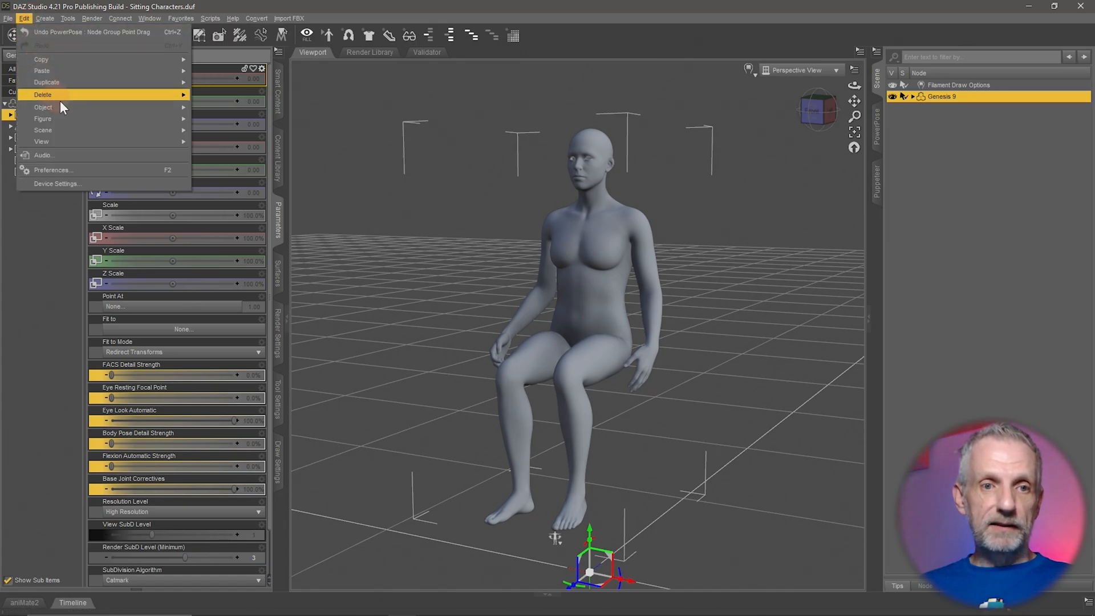
{"action": "mouse_move", "coordinate": [42, 119]}
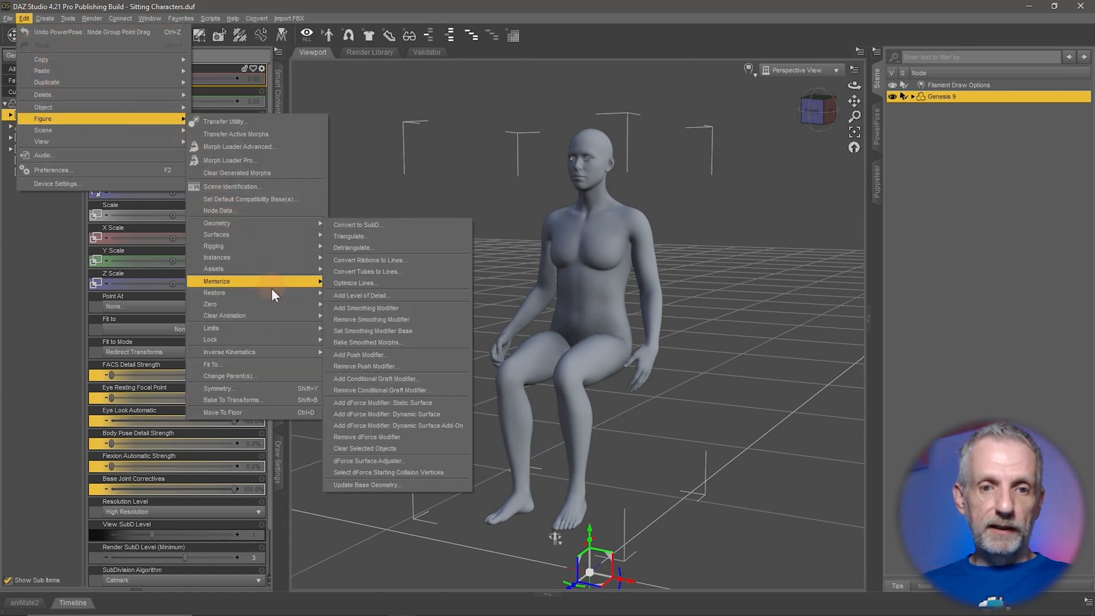
{"action": "mouse_move", "coordinate": [215, 292]}
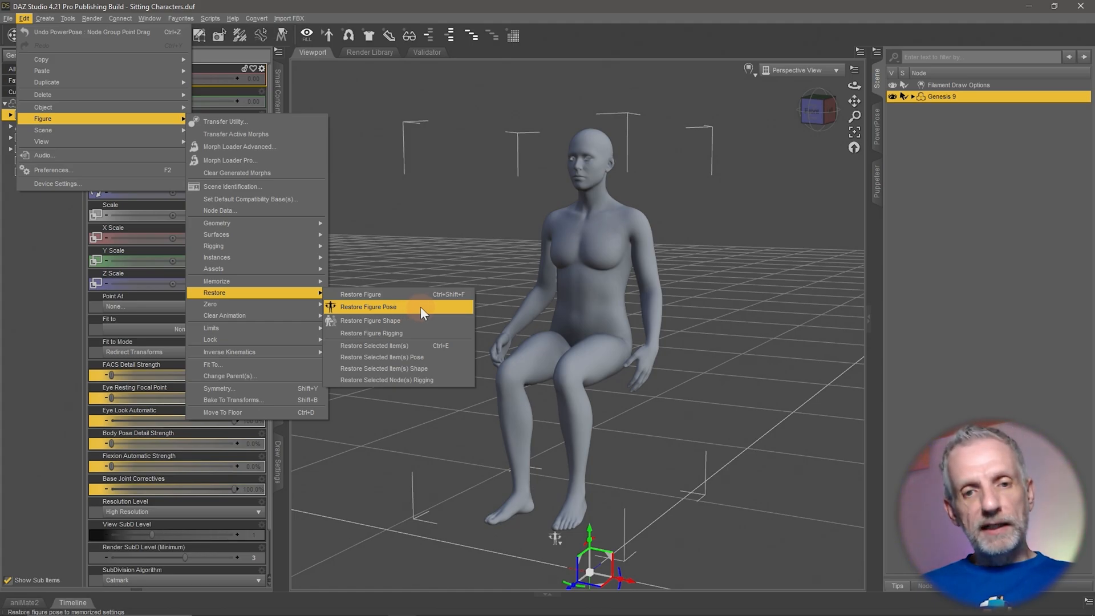
{"action": "mouse_move", "coordinate": [209, 304]}
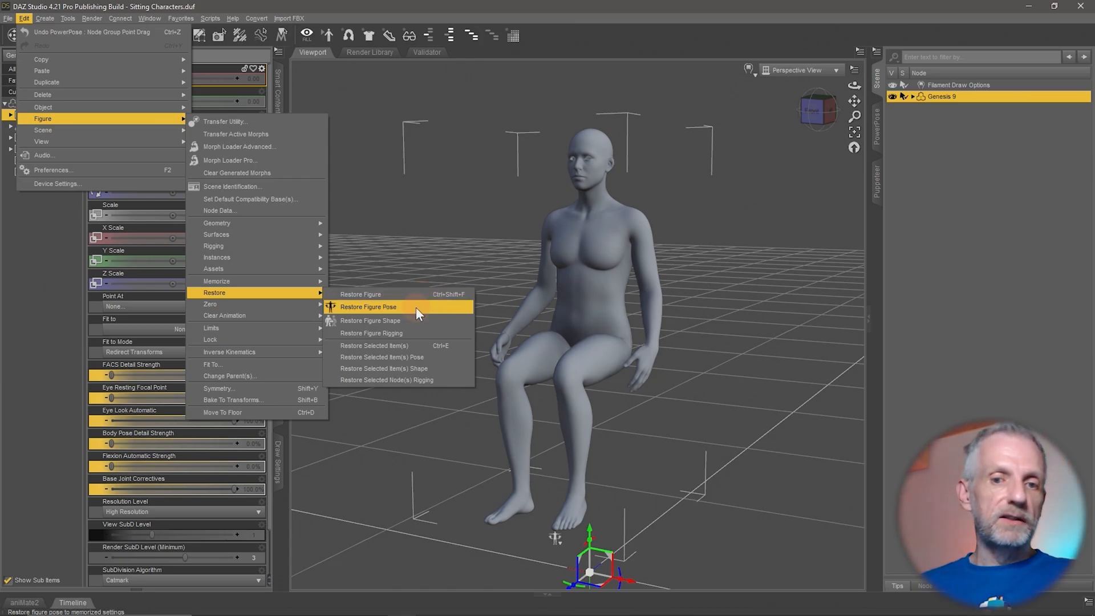
{"action": "left_click", "coordinate": [368, 307]}
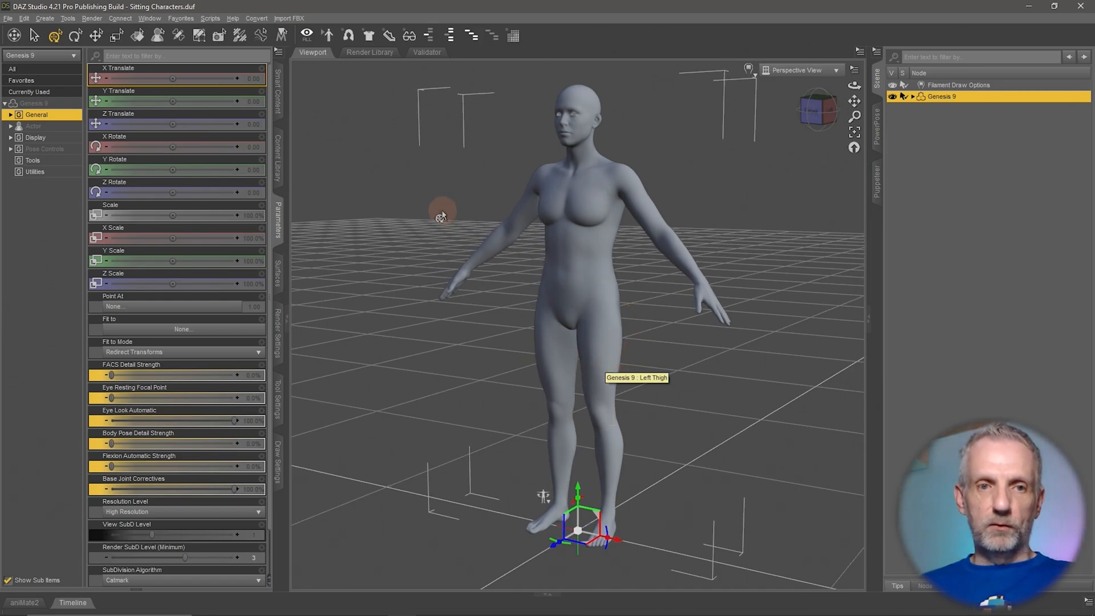
Activate the Rotate tool and click through the leg bones, ending on Left Thigh
{"action": "left_click", "coordinate": [75, 35]}
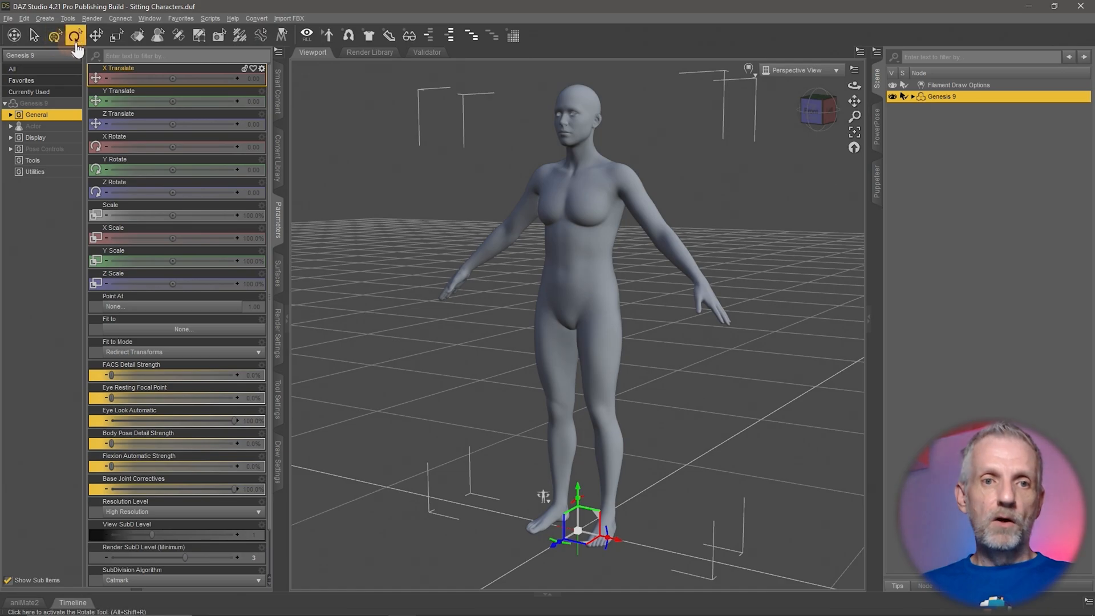
{"action": "left_click", "coordinate": [75, 35]}
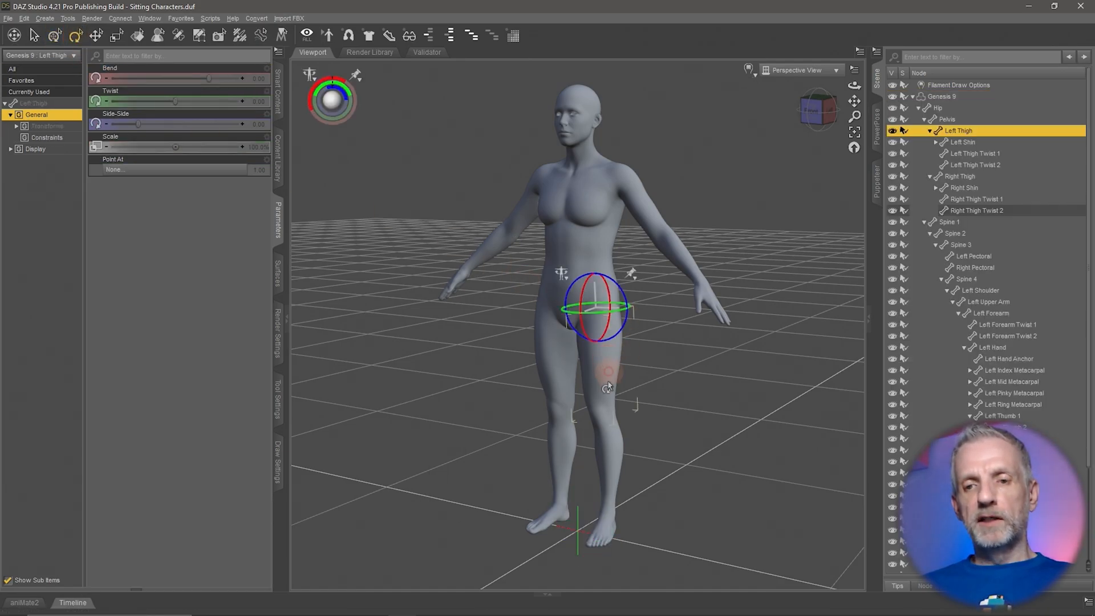
{"action": "left_click", "coordinate": [963, 142]}
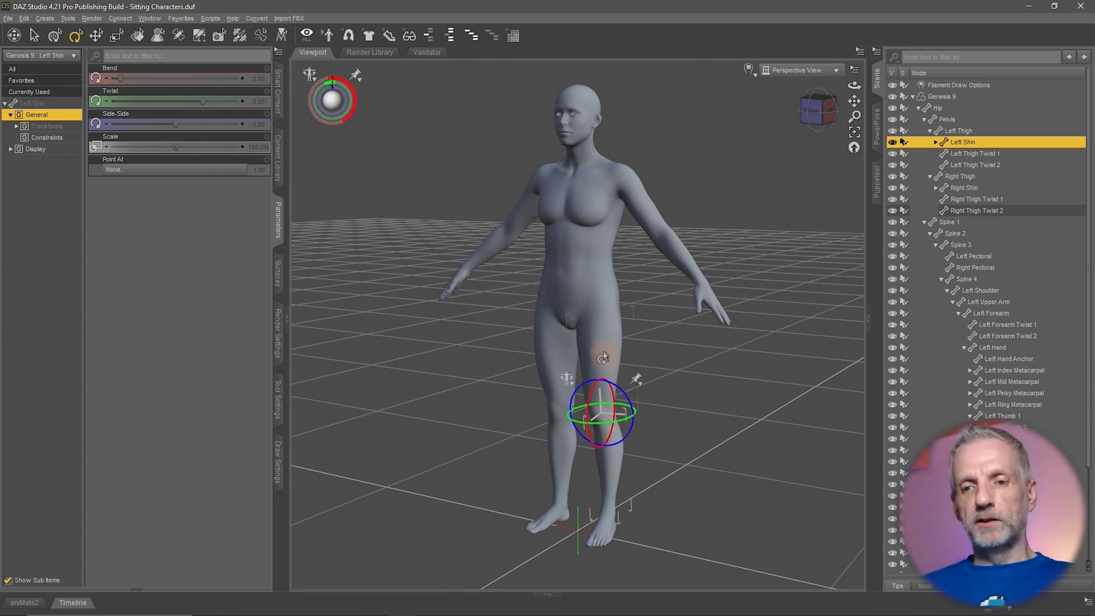
{"action": "left_click", "coordinate": [965, 176]}
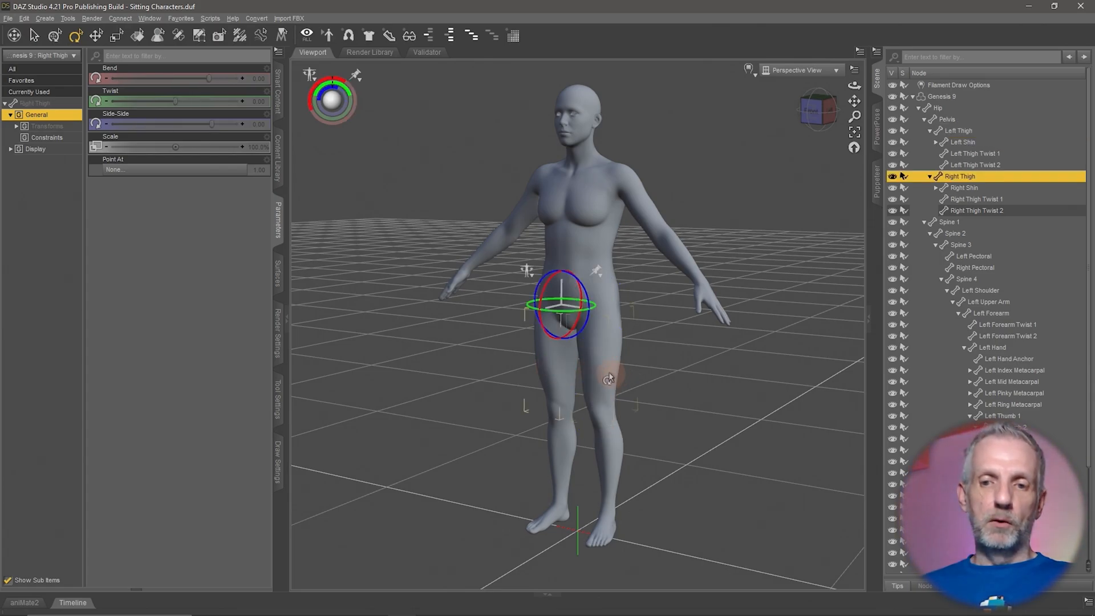
{"action": "left_click", "coordinate": [957, 131]}
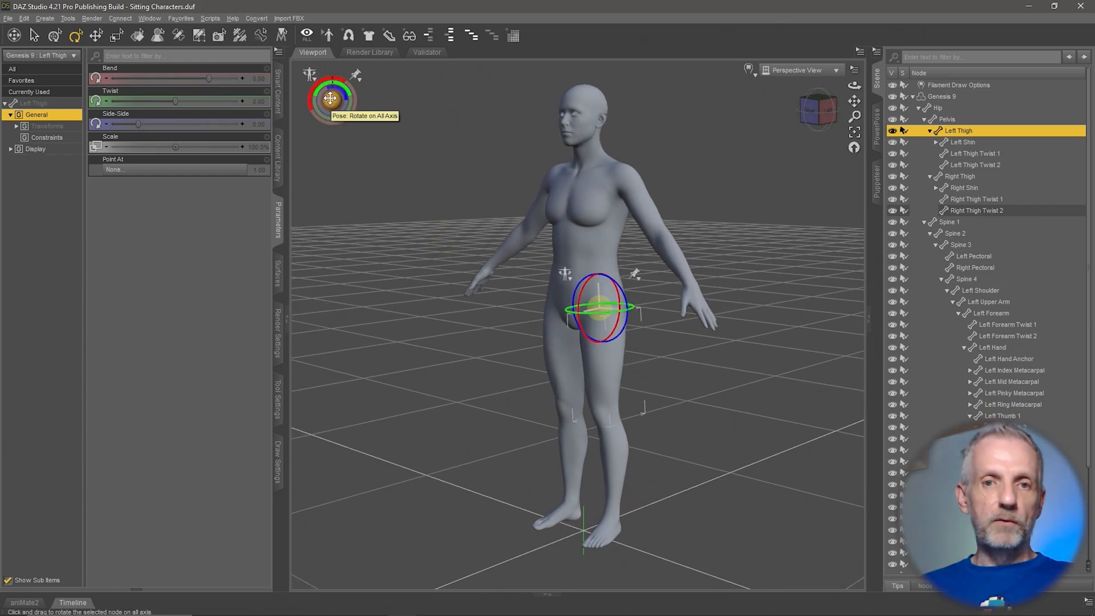
{"action": "mouse_move", "coordinate": [342, 82]}
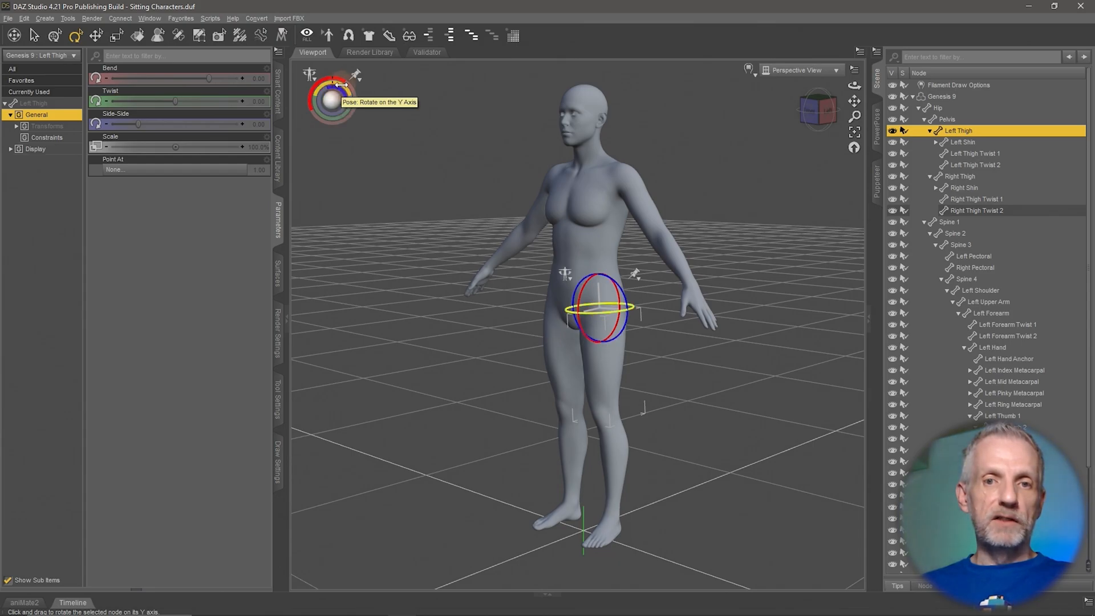
{"action": "mouse_move", "coordinate": [333, 96]}
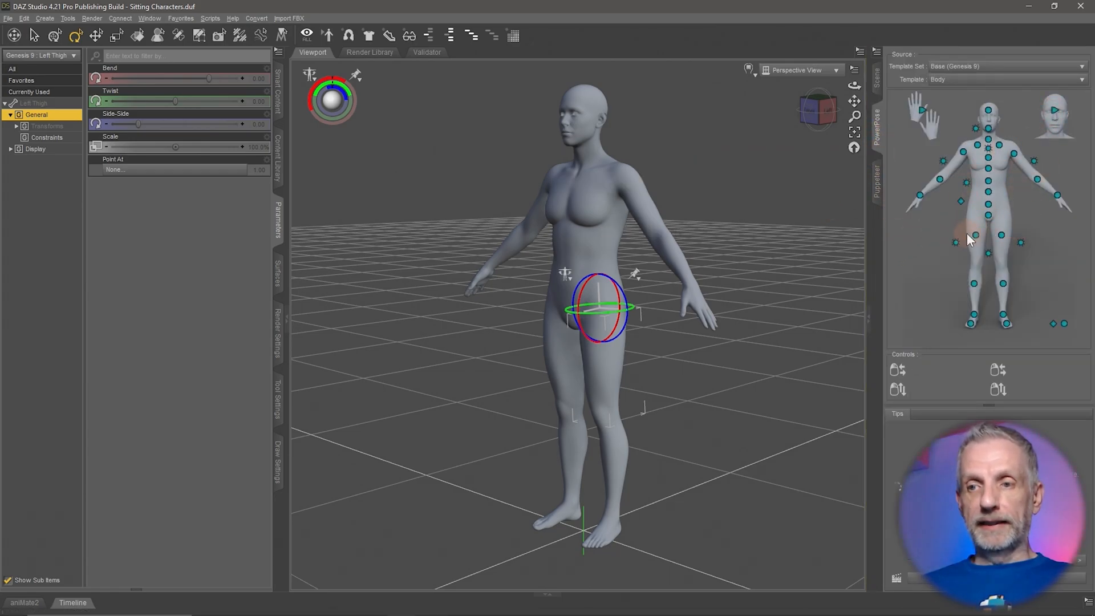
{"action": "mouse_move", "coordinate": [940, 183]}
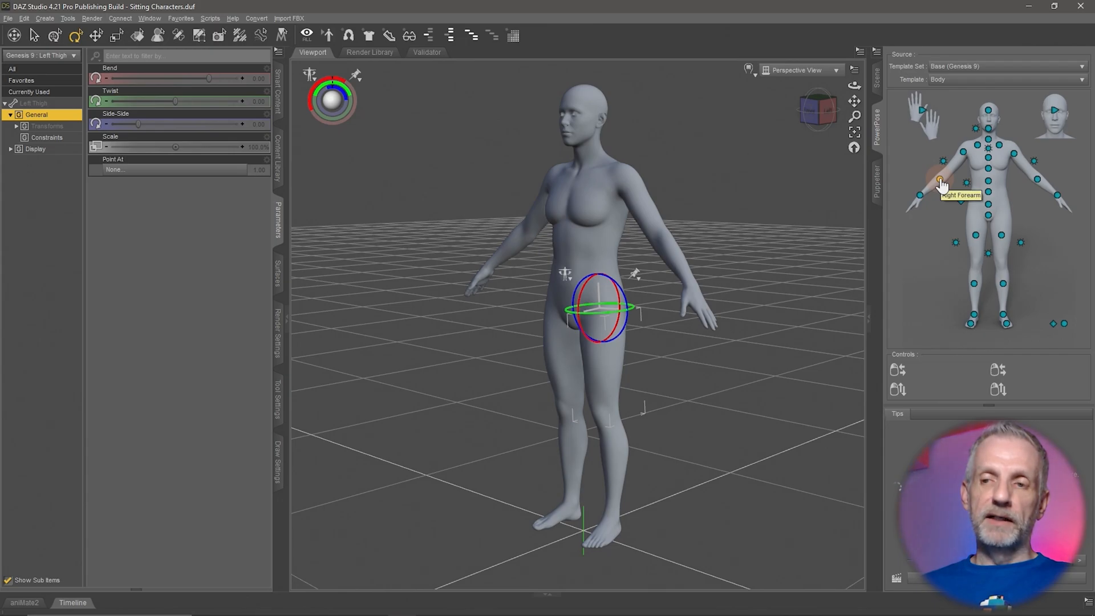
Pick the right forearm point on the PowerPose body template
{"action": "left_click", "coordinate": [940, 181]}
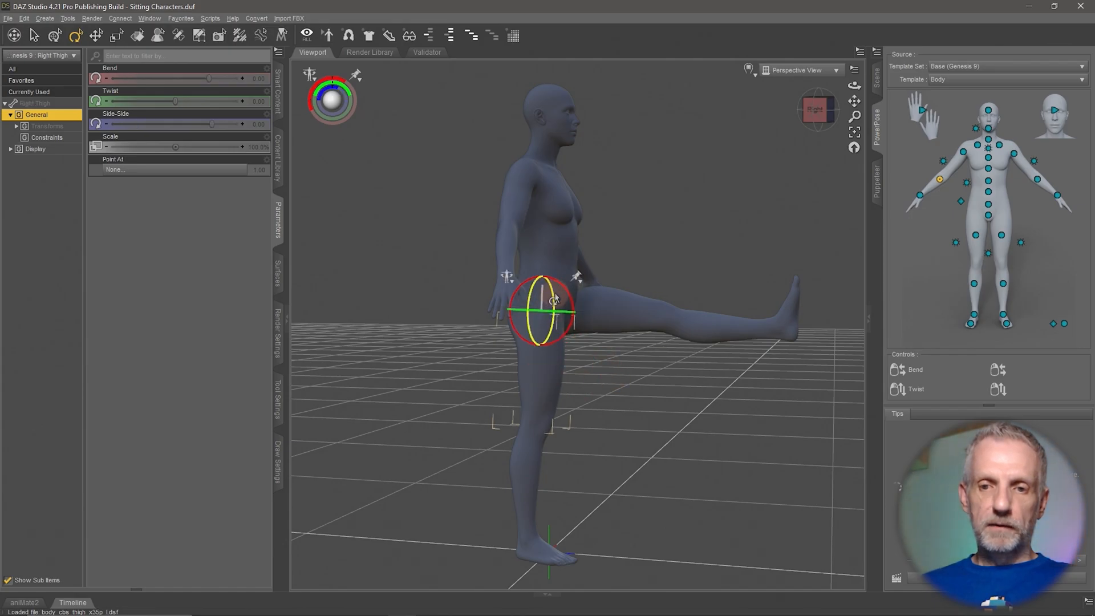
Drag the gizmo rings to bend both shins down at the knees into a seated angle
{"action": "left_click_drag", "start_coordinate": [573, 293], "coordinate": [555, 311]}
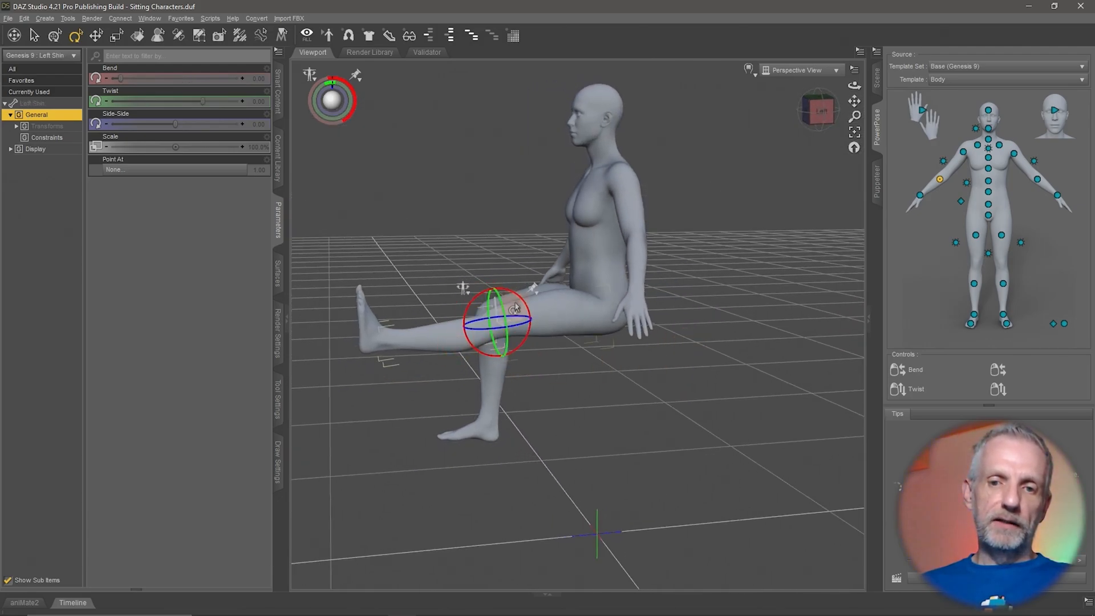
{"action": "left_click_drag", "start_coordinate": [515, 307], "coordinate": [487, 292]}
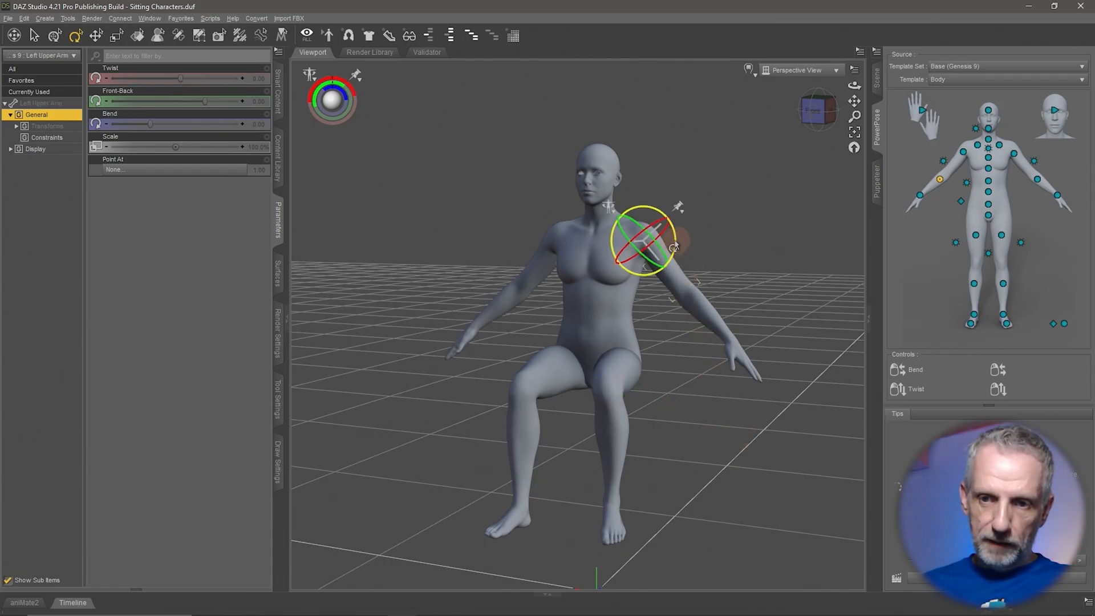
Drop the left upper arm toward the body, then select Left Shoulder in the bone hierarchy
{"action": "left_click_drag", "start_coordinate": [642, 240], "coordinate": [663, 279]}
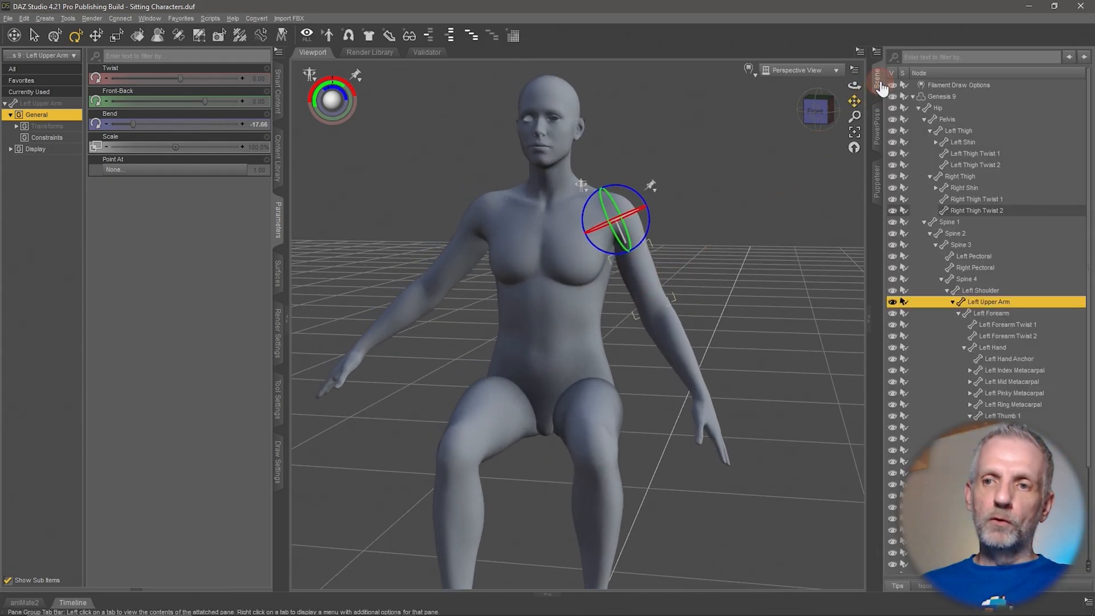
{"action": "left_click", "coordinate": [981, 290]}
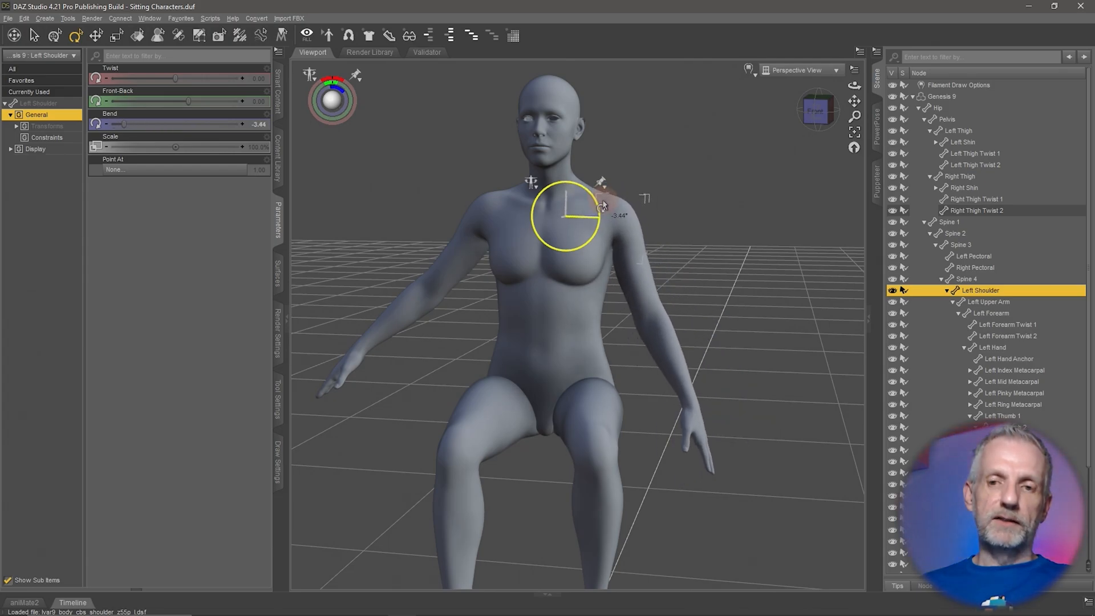
{"action": "left_click", "coordinate": [988, 302]}
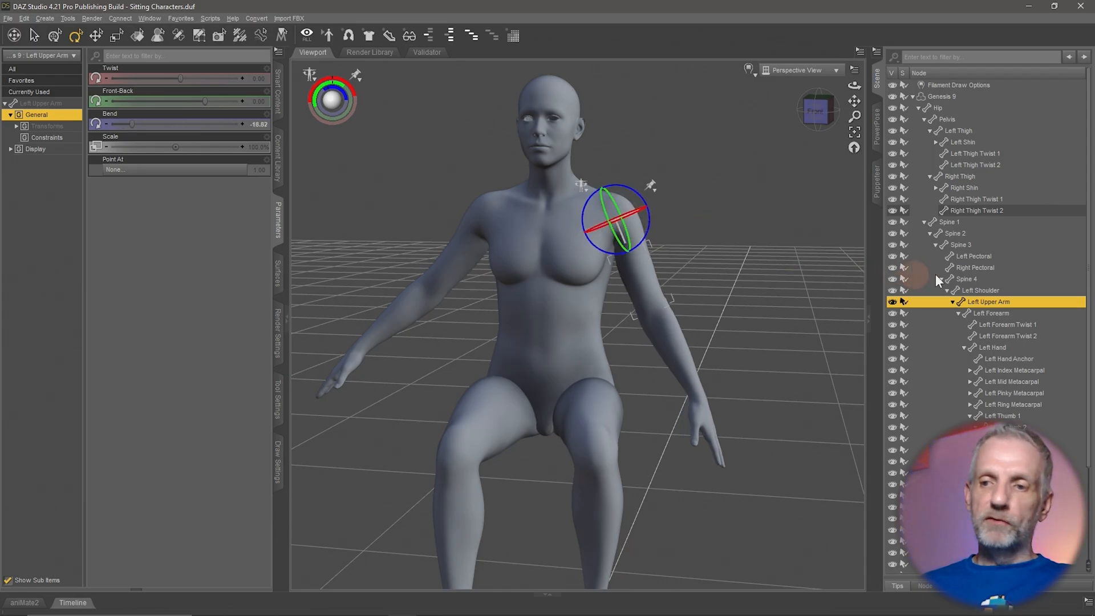
{"action": "left_click", "coordinate": [980, 290]}
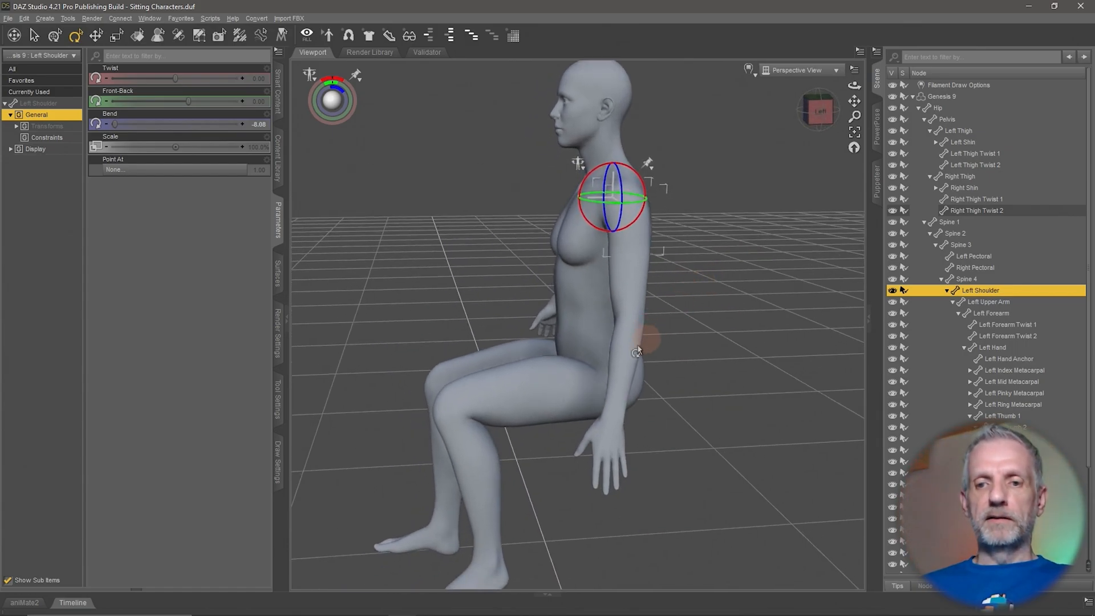
{"action": "left_click", "coordinate": [989, 313]}
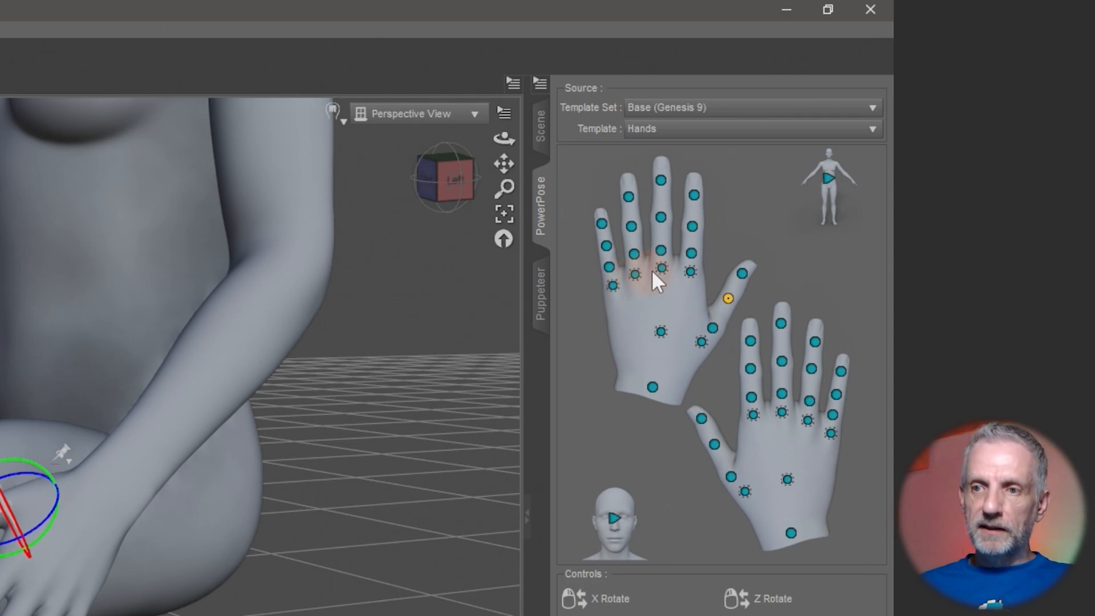
{"action": "mouse_move", "coordinate": [625, 301]}
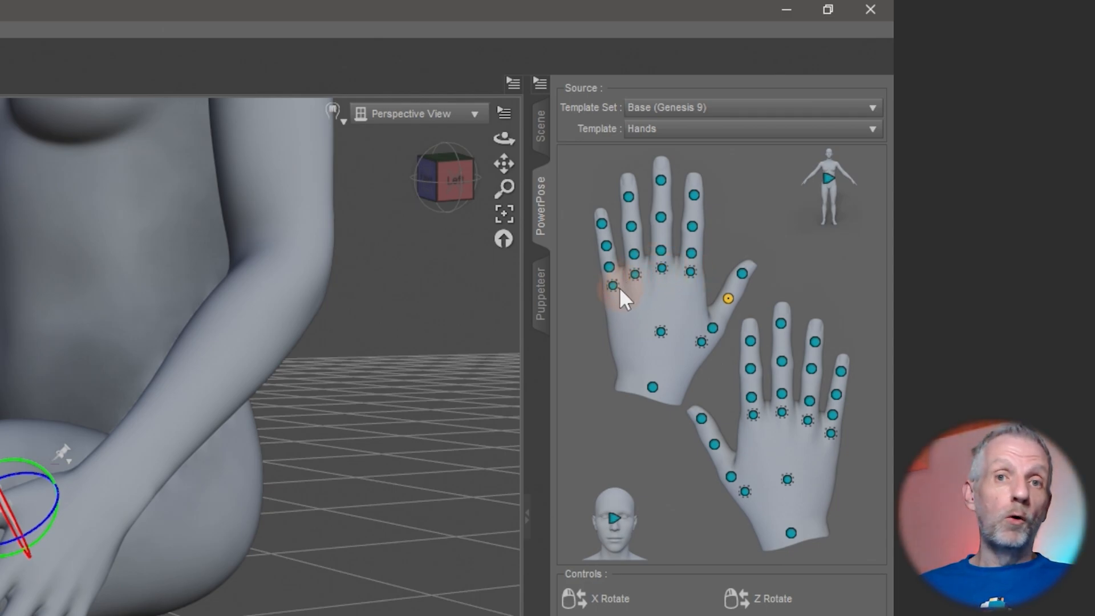
{"action": "mouse_move", "coordinate": [615, 268]}
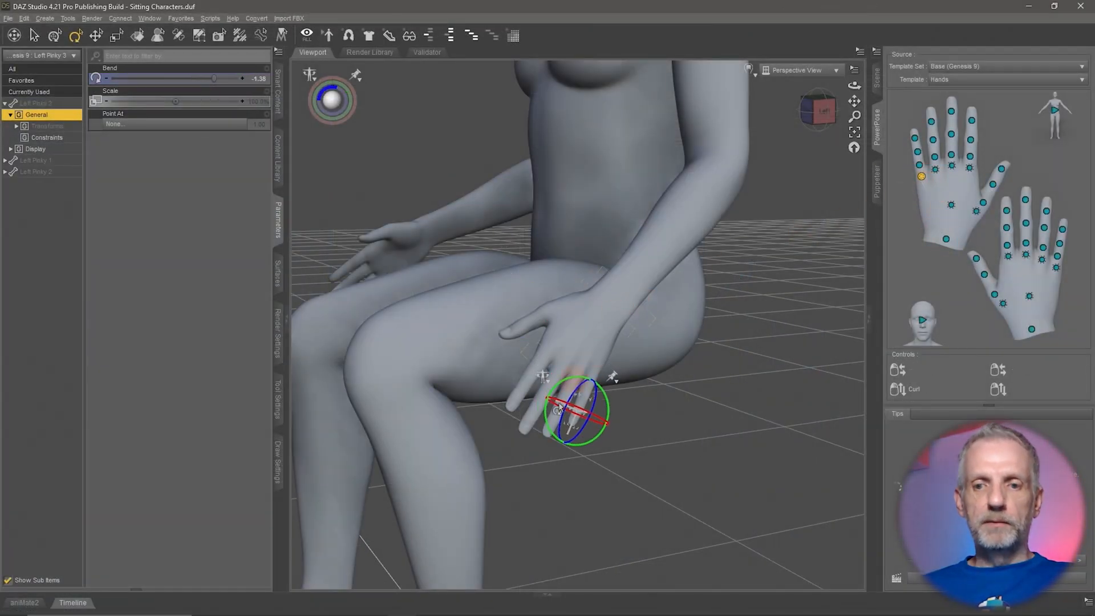
Select another finger bone to keep curling the hand on the knee
{"action": "left_click", "coordinate": [34, 35]}
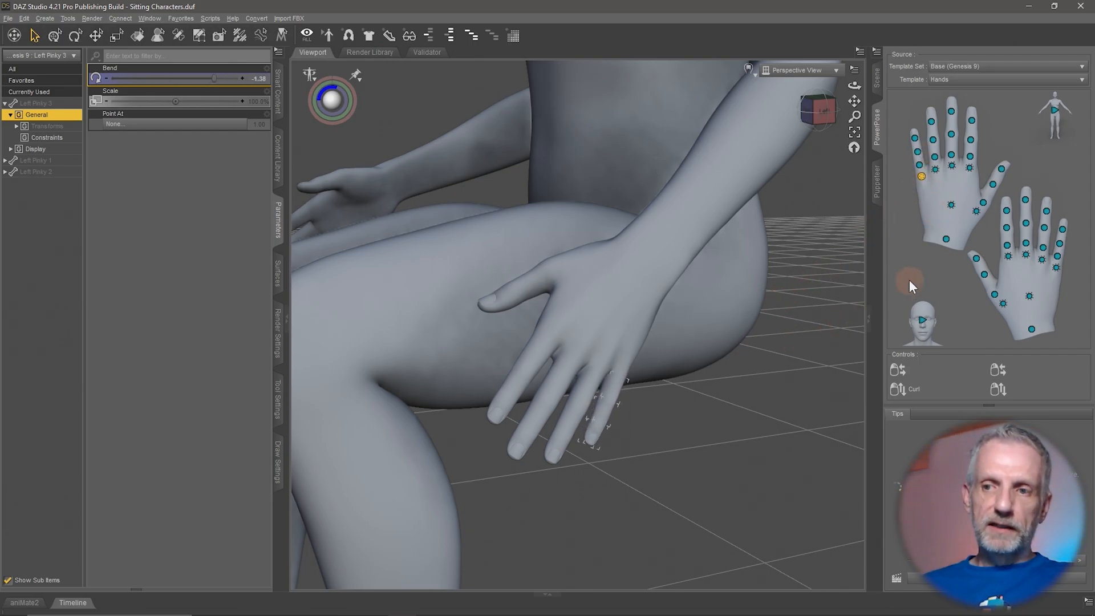
{"action": "mouse_move", "coordinate": [954, 200]}
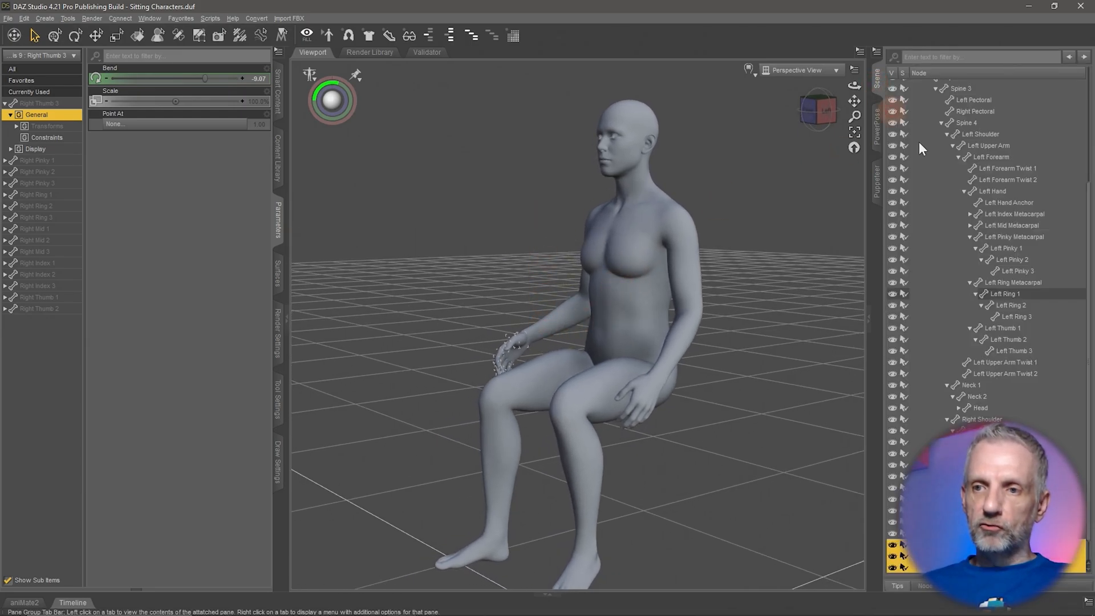
Select Genesis 9 and drag Right Fingers Grasp slightly to curl the right hand
{"action": "left_click", "coordinate": [943, 96]}
{"action": "type", "text": "grasp"}
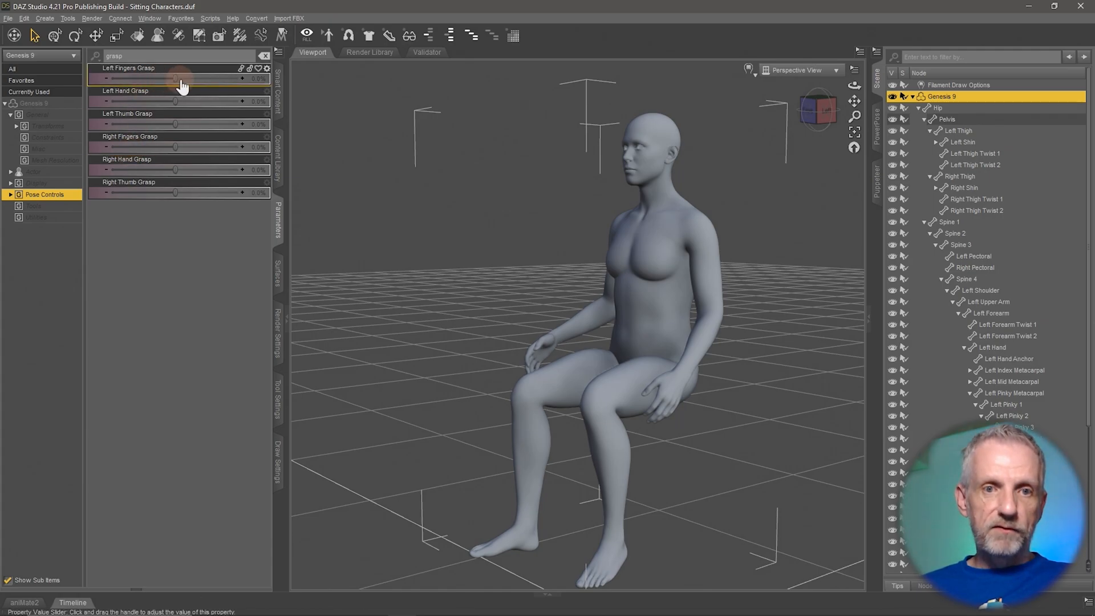
{"action": "mouse_move", "coordinate": [178, 147]}
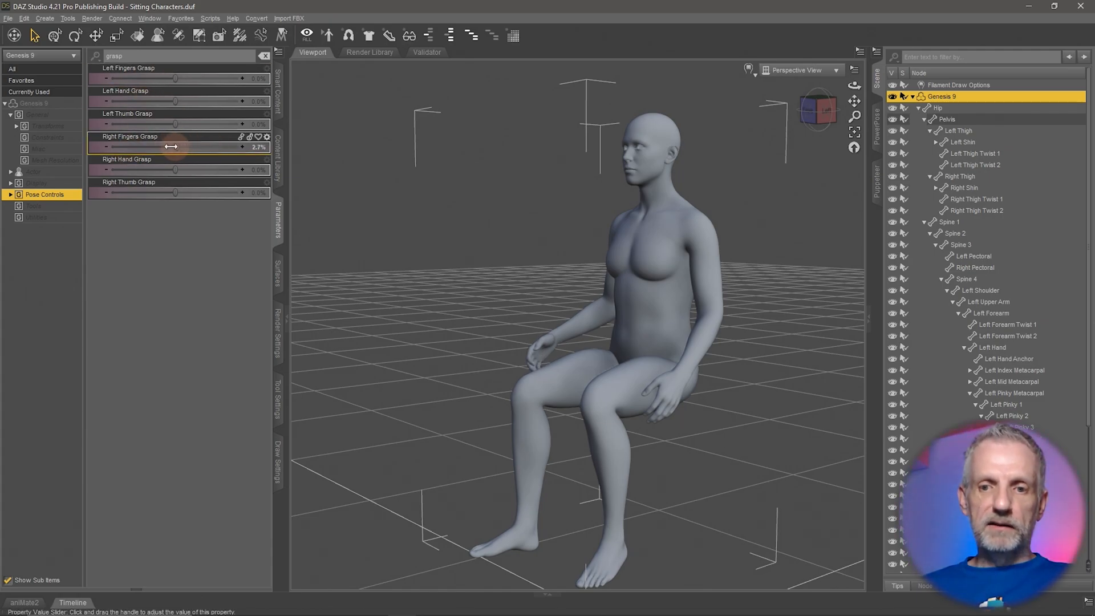
{"action": "left_click_drag", "start_coordinate": [190, 148], "coordinate": [175, 147]}
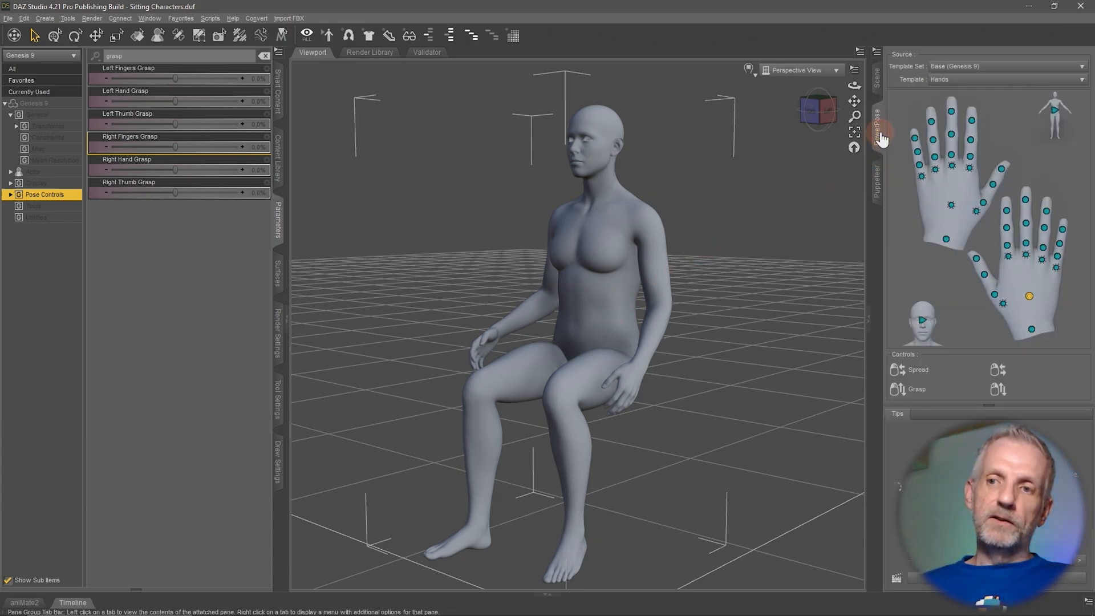
Switch to the PowerPose full-body template and select the neck for turning
{"action": "left_click", "coordinate": [1057, 112]}
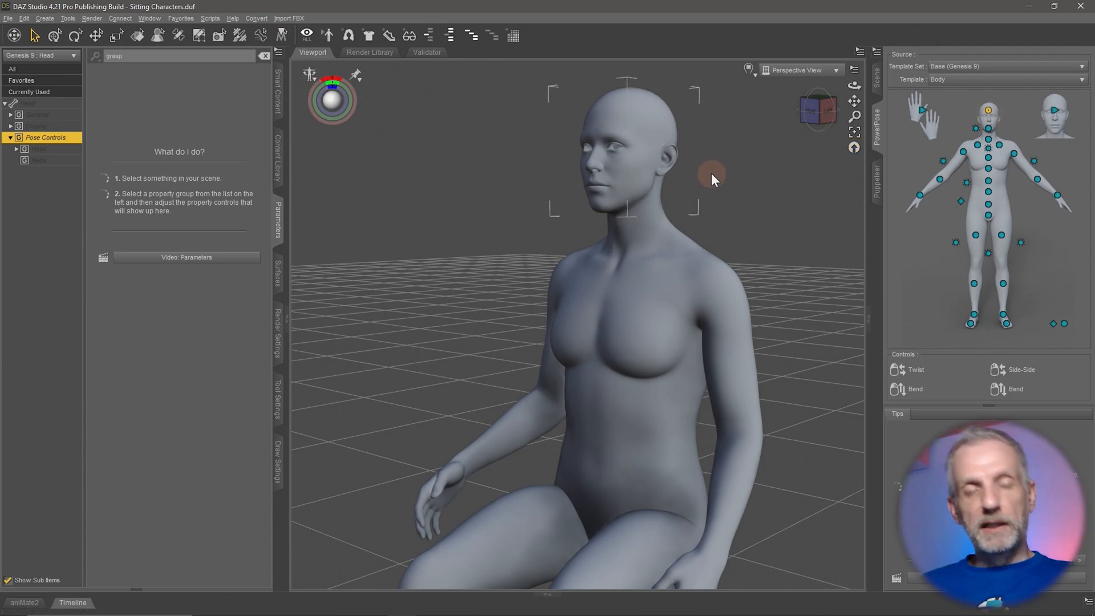
{"action": "mouse_move", "coordinate": [806, 190]}
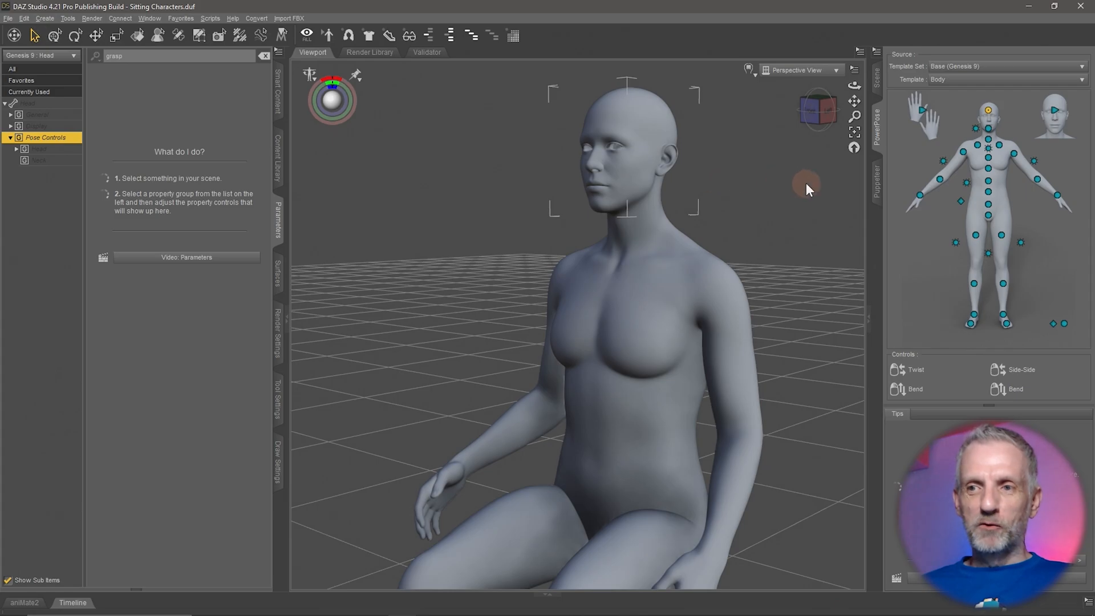
{"action": "mouse_move", "coordinate": [758, 238]}
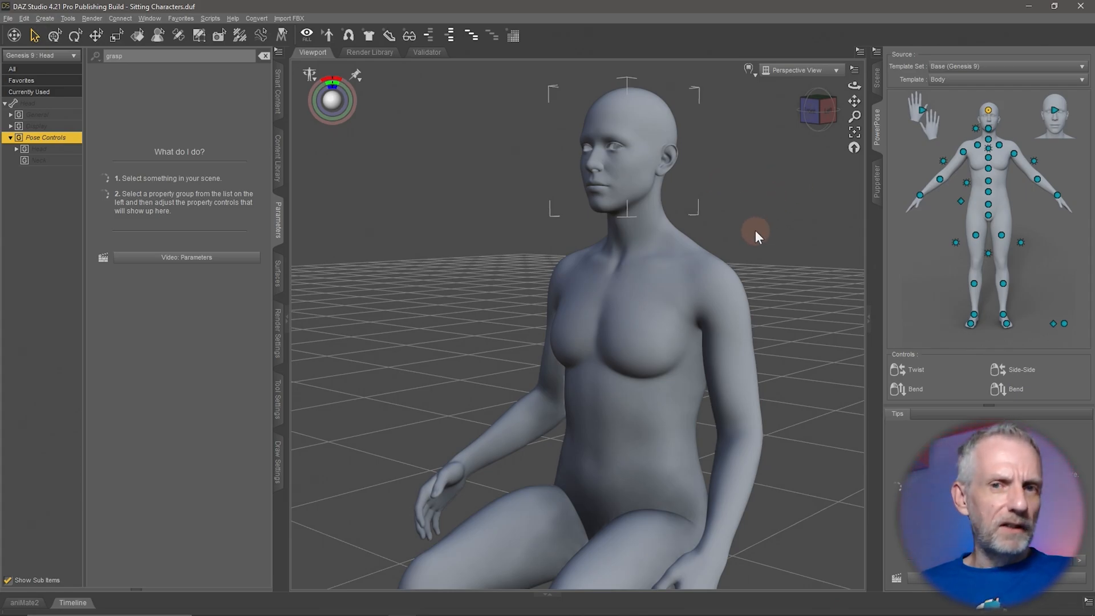
{"action": "mouse_move", "coordinate": [914, 205]}
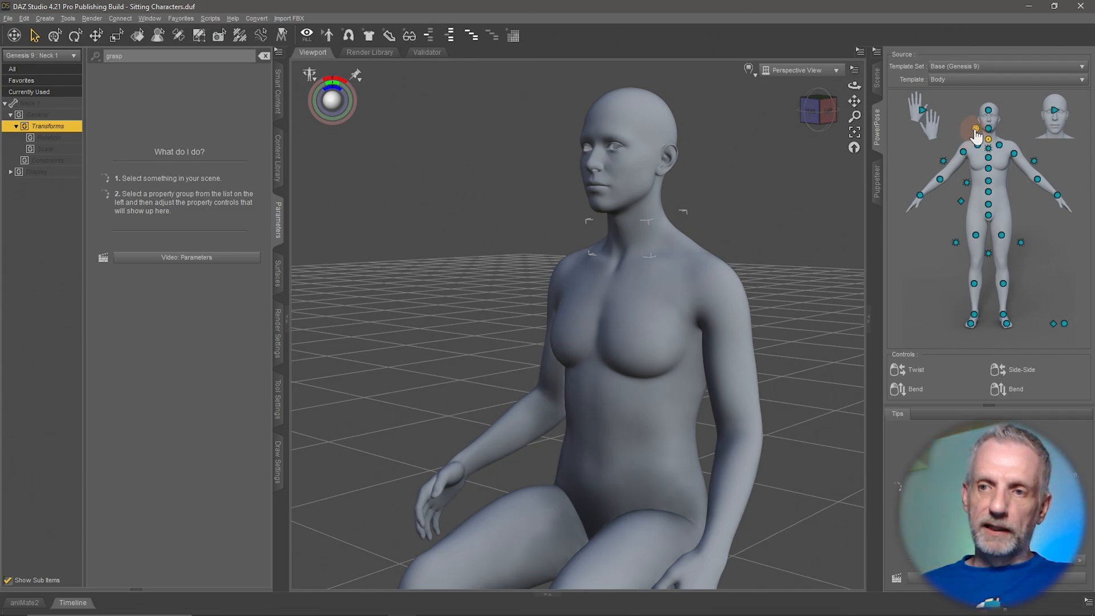
{"action": "left_click", "coordinate": [986, 110]}
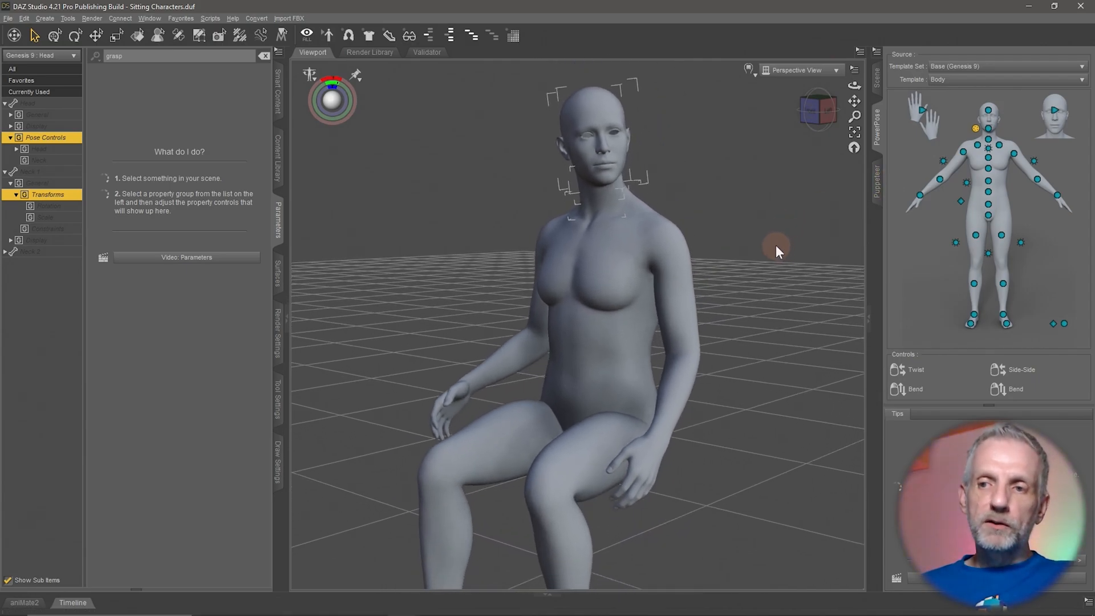
{"action": "mouse_move", "coordinate": [886, 248]}
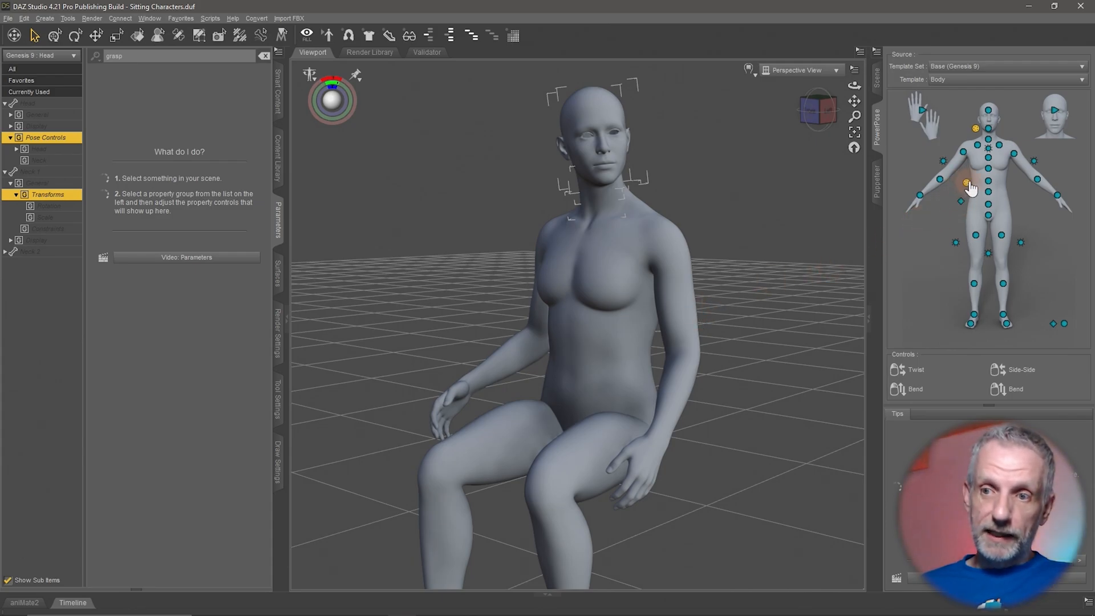
{"action": "mouse_move", "coordinate": [967, 185]}
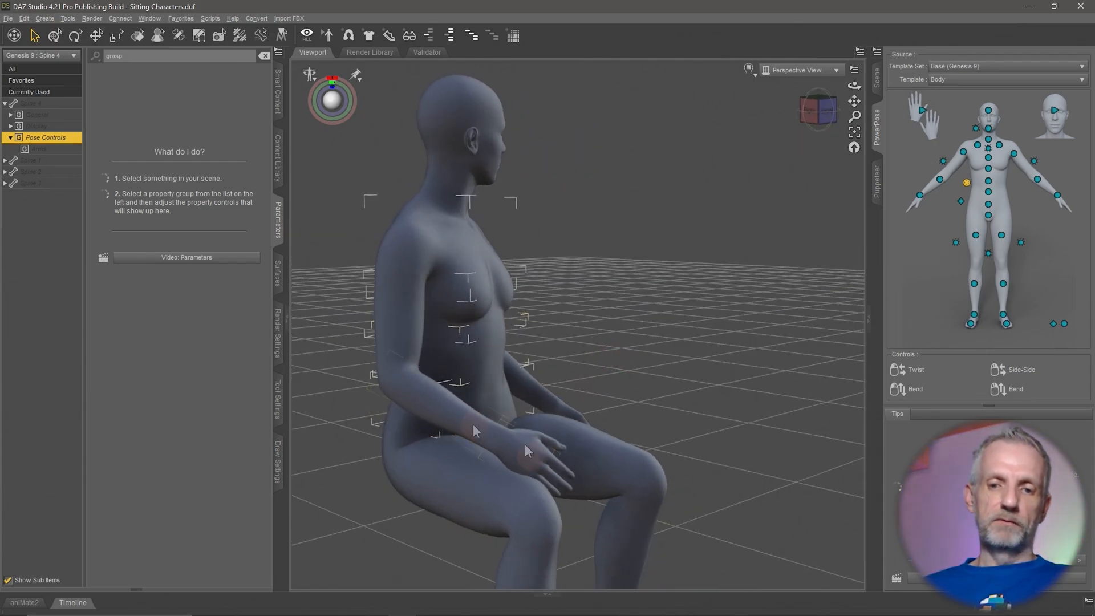
Select the right forearm and activate rotation to bring the hand onto the thigh
{"action": "left_click", "coordinate": [475, 429]}
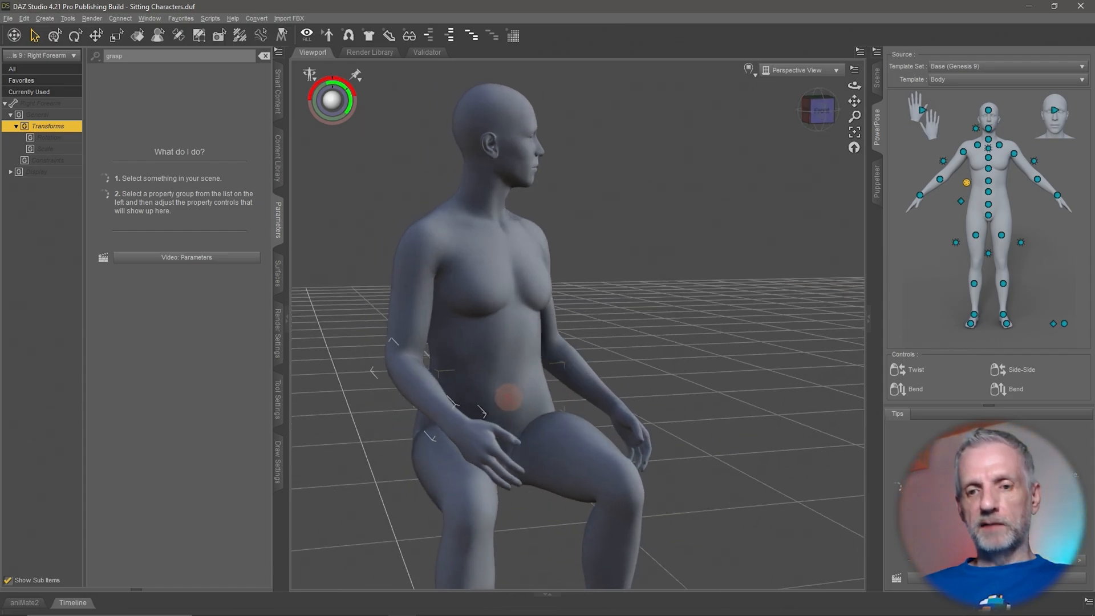
{"action": "left_click", "coordinate": [75, 35]}
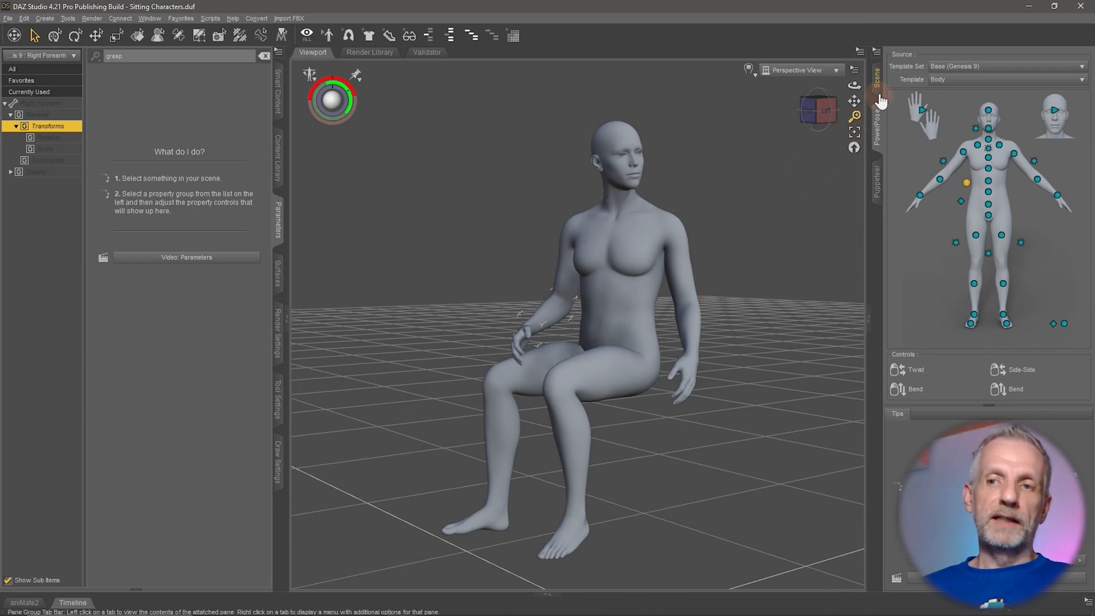
In the Scene list, fold the Genesis 9 bone tree and select the Genesis 9 node
{"action": "left_click", "coordinate": [878, 74]}
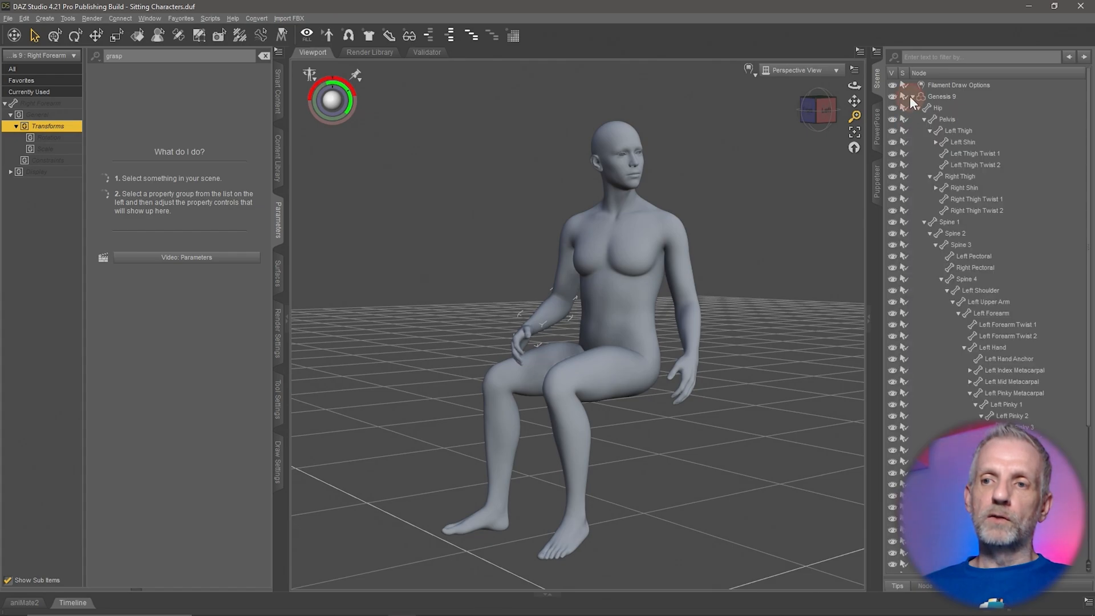
{"action": "left_click", "coordinate": [911, 96]}
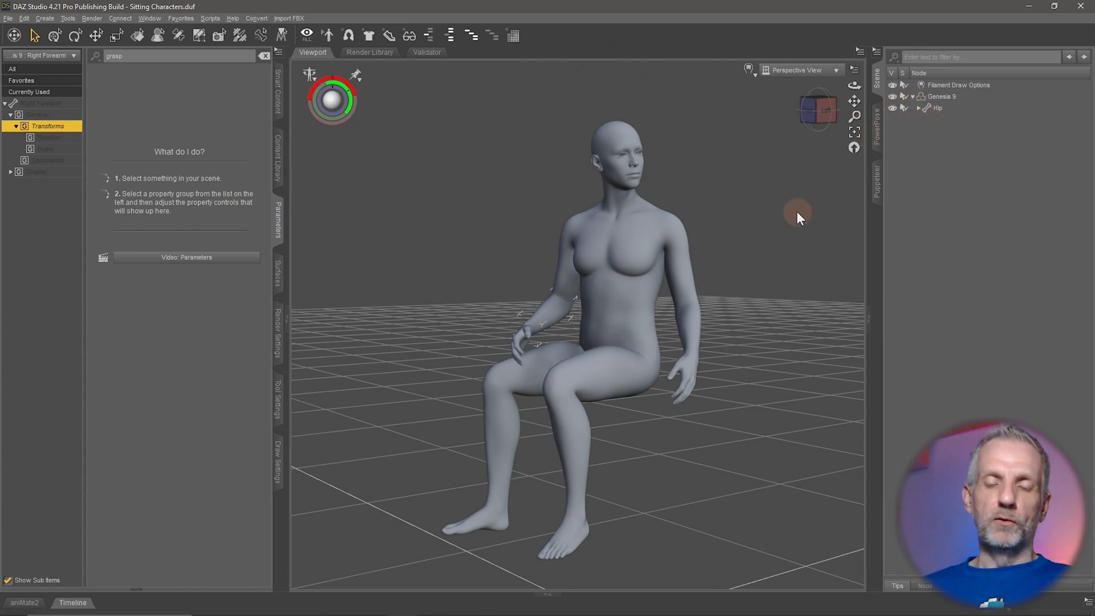
{"action": "mouse_move", "coordinate": [684, 299]}
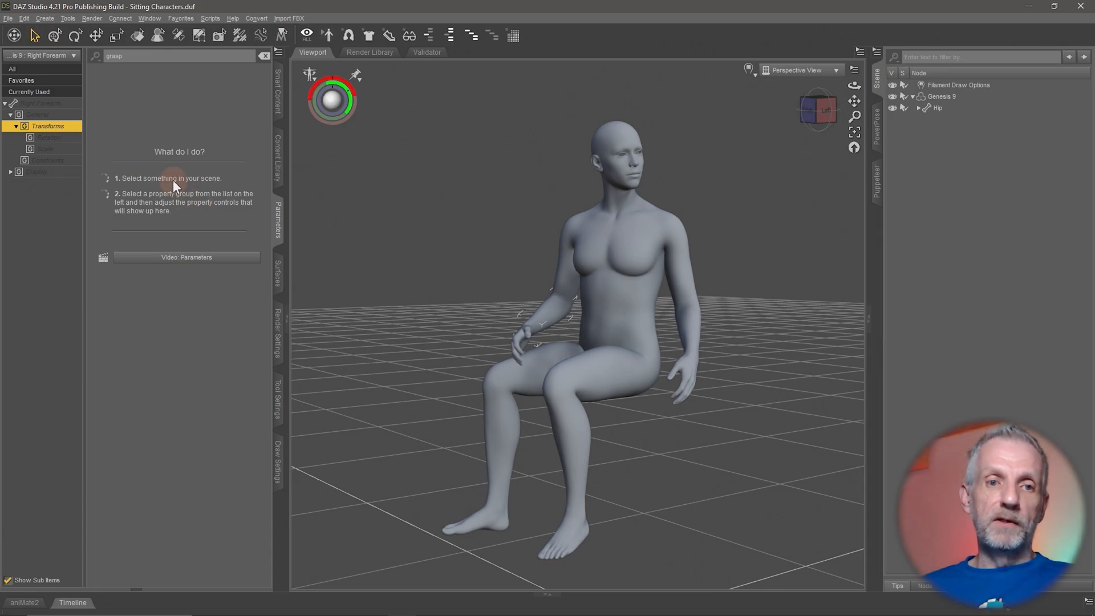
{"action": "left_click", "coordinate": [942, 96]}
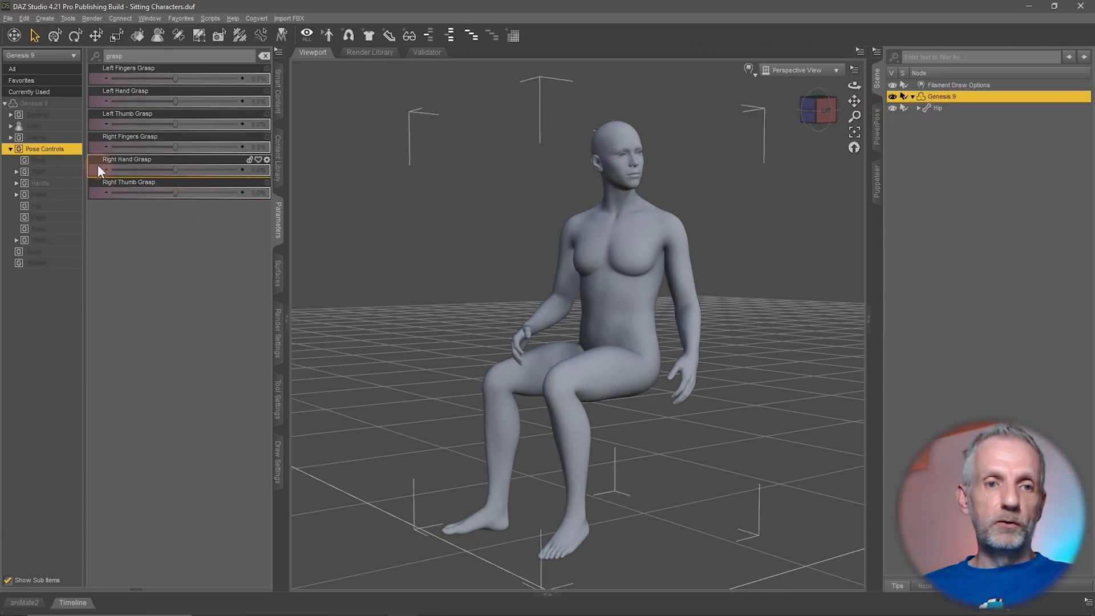
Clear the grasp filter and set Genesis 9's Mesh Resolution level to Base
{"action": "left_click", "coordinate": [264, 55]}
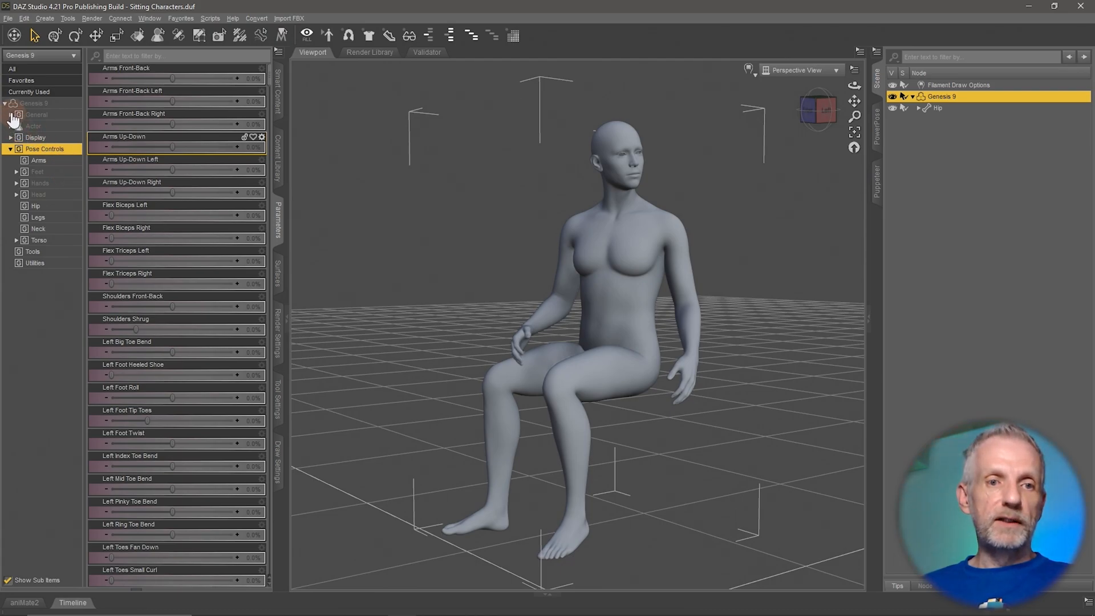
{"action": "left_click", "coordinate": [54, 160]}
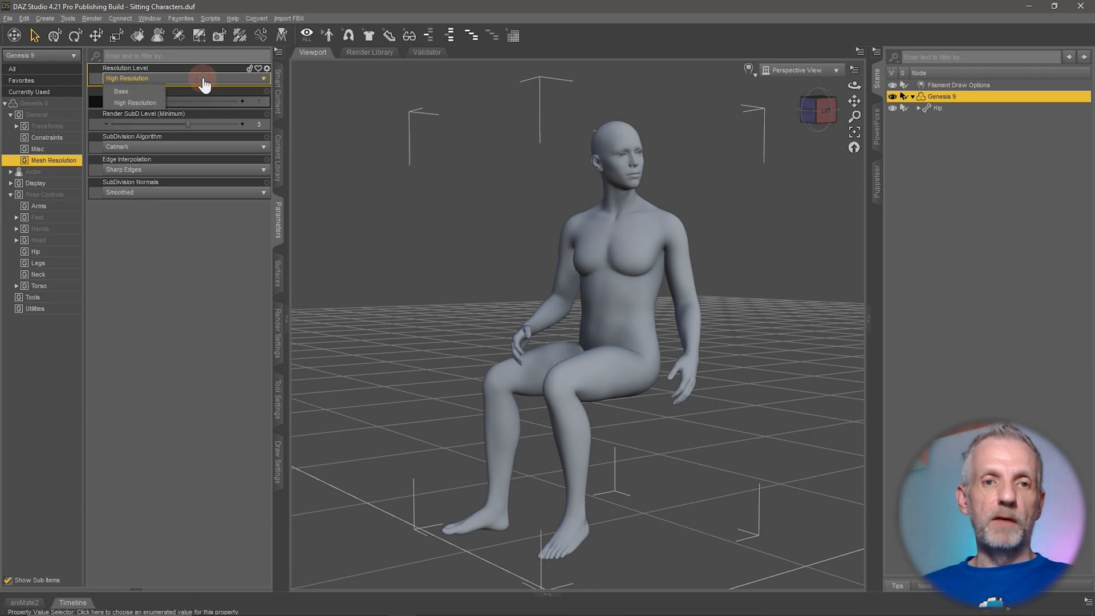
{"action": "left_click", "coordinate": [120, 90]}
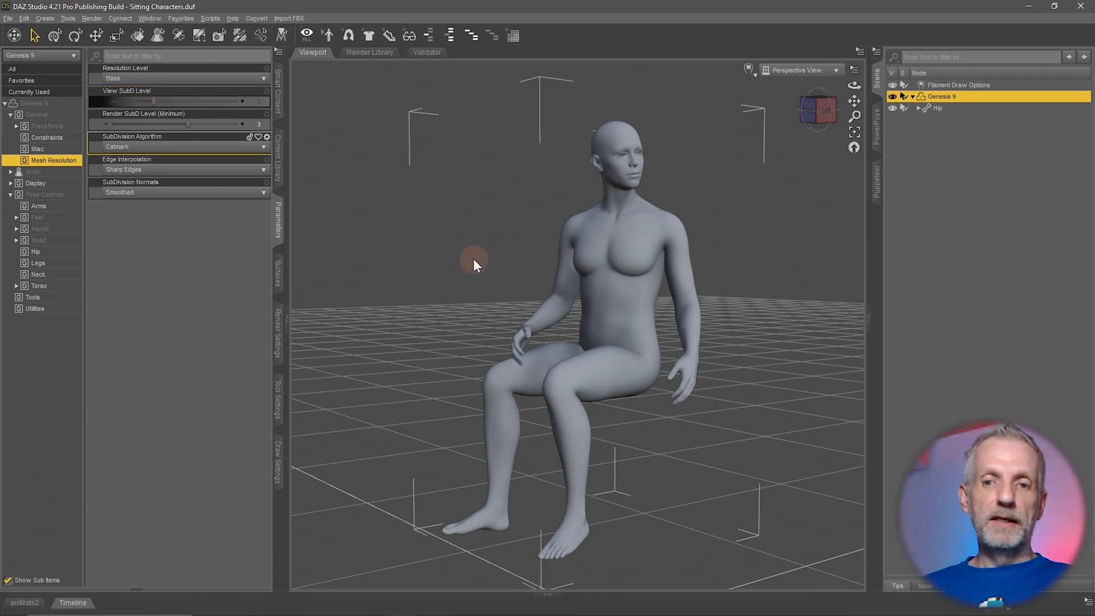
{"action": "mouse_move", "coordinate": [499, 317]}
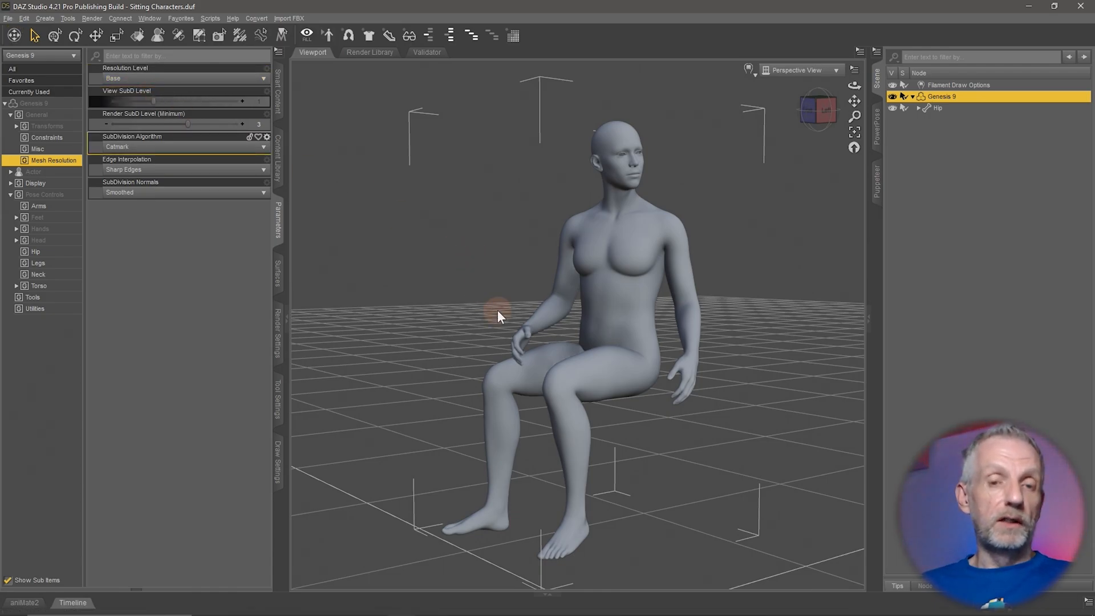